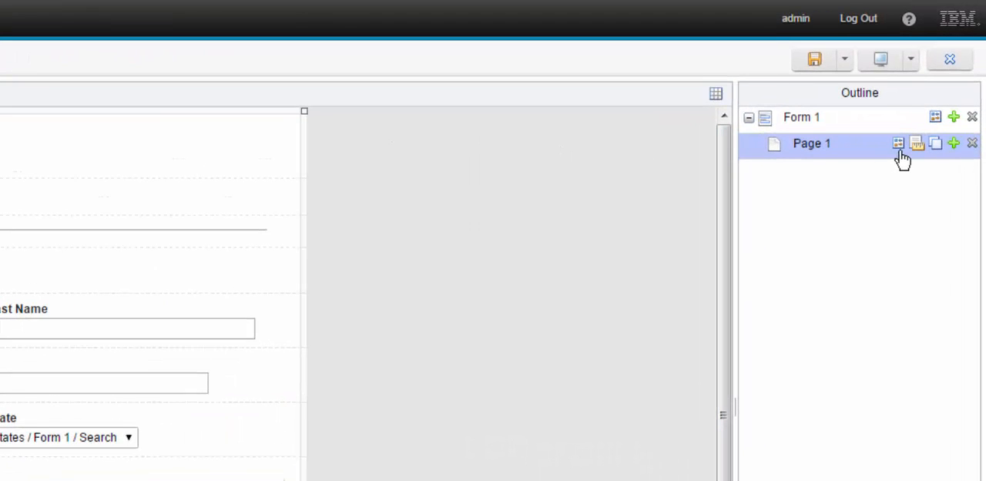
# - Give Page 1 a dynamic width between 300 and 700 pixels
pyautogui.click(897, 144)
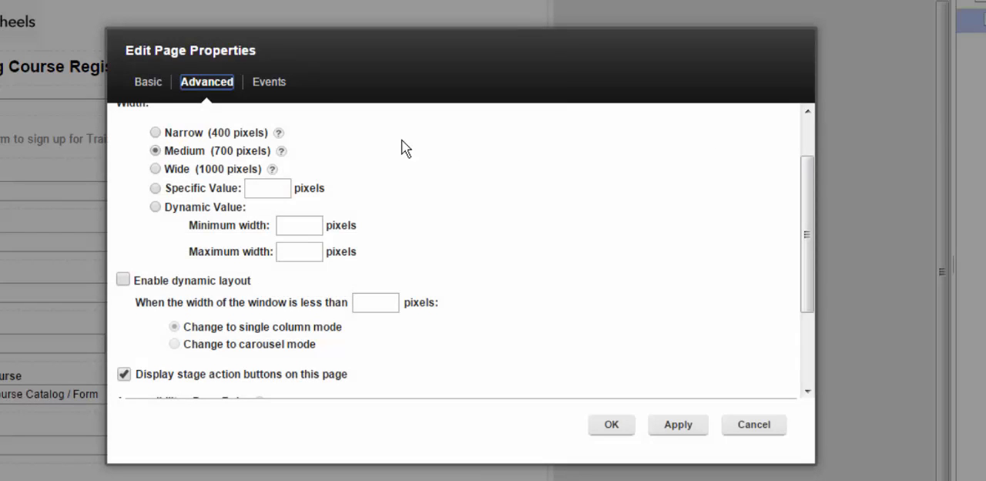
pyautogui.moveTo(222, 213)
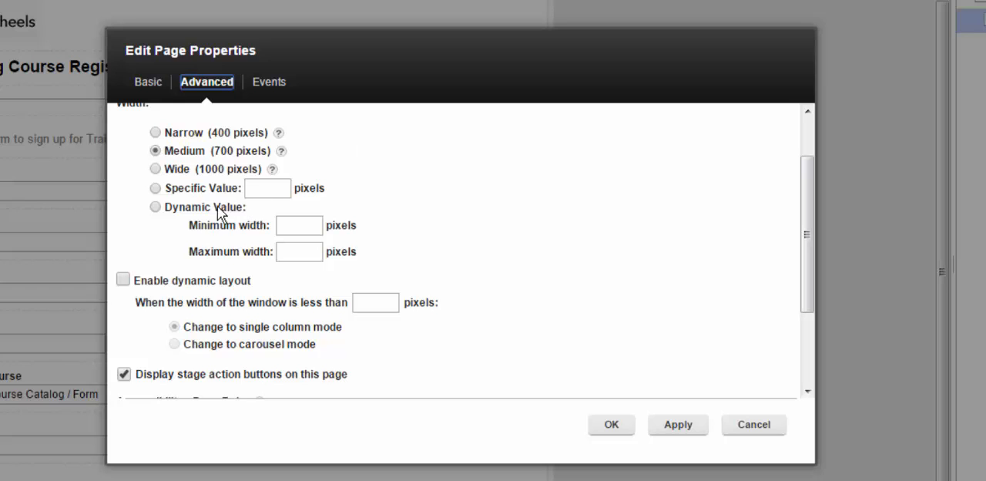
pyautogui.click(155, 207)
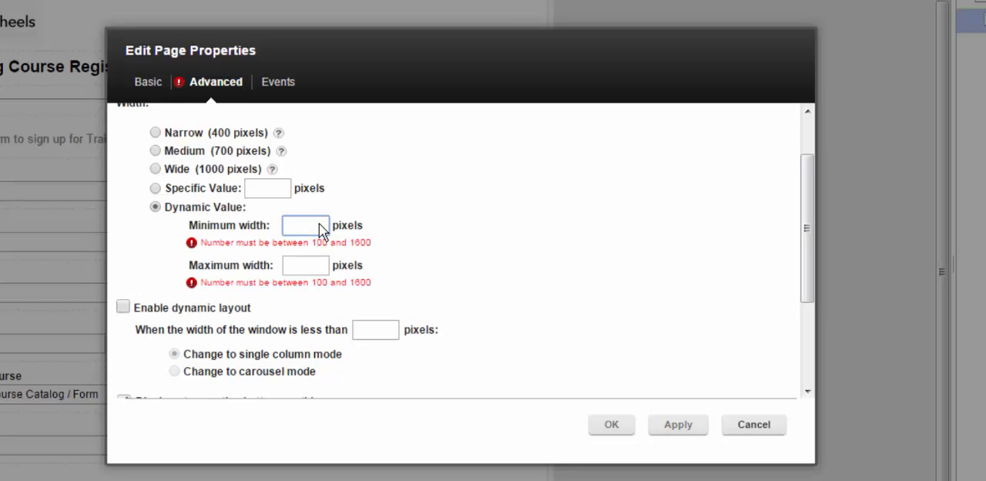
pyautogui.write('300')
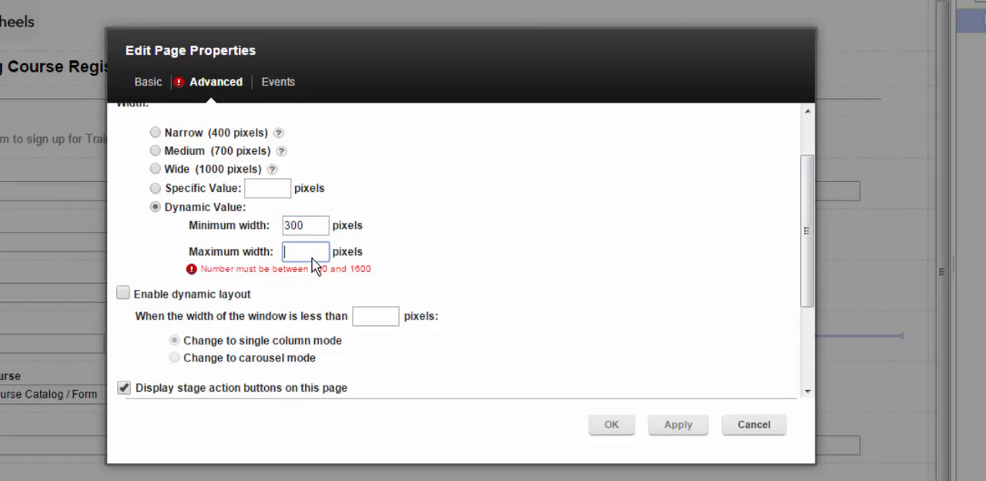
pyautogui.write('700')
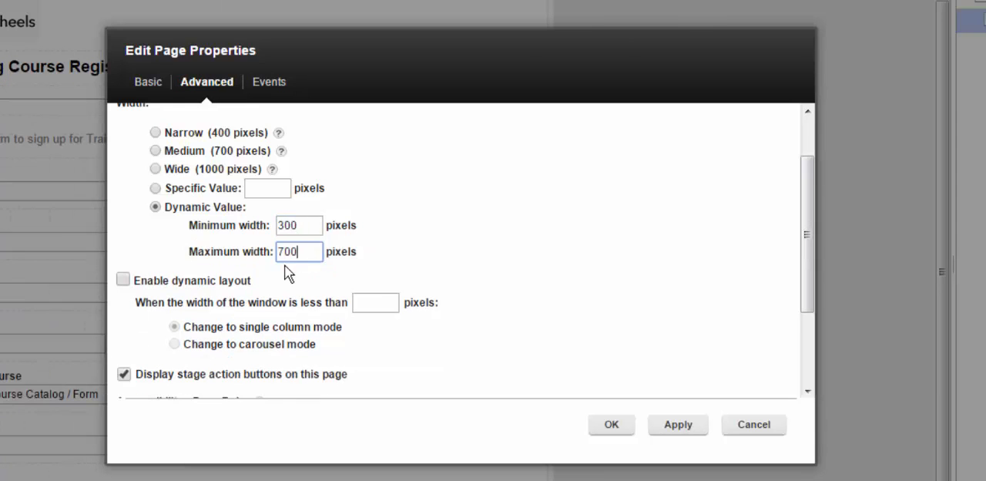
# - Enable dynamic layout switching to a single column below 420 pixels and confirm
pyautogui.click(123, 280)
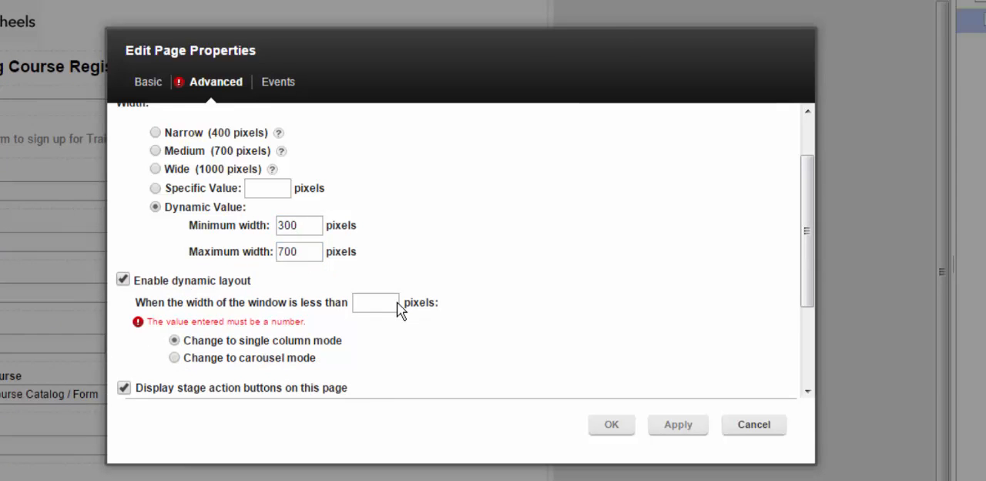
pyautogui.write('4')
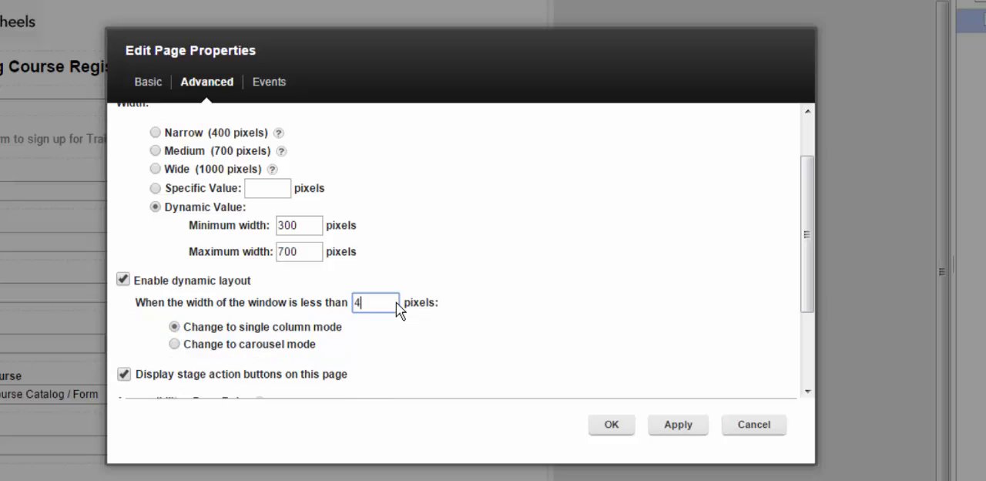
pyautogui.write('20')
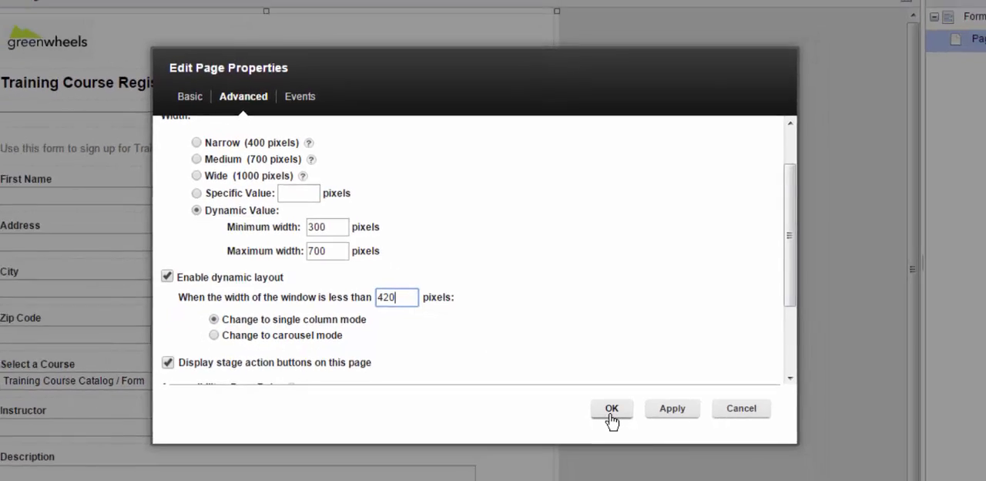
pyautogui.click(612, 409)
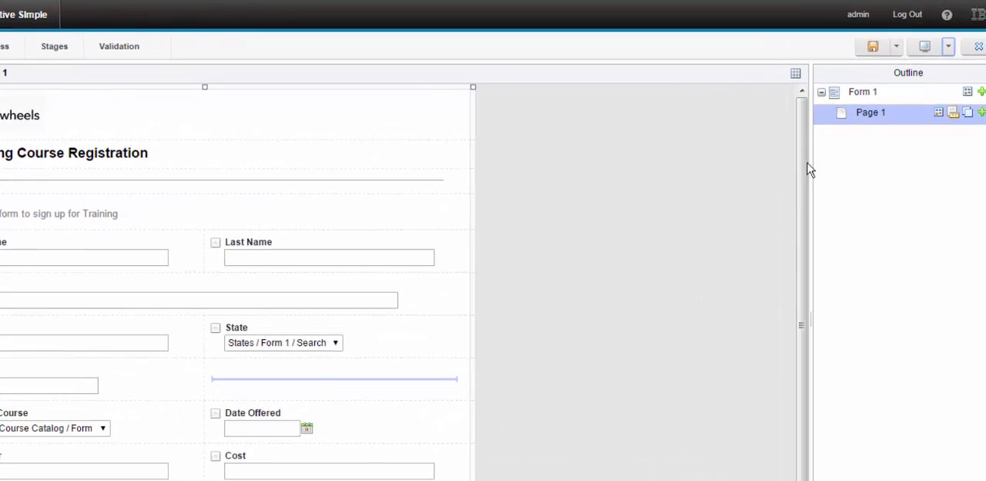
# - Preview the form in the browser and narrow the window to watch the layout adapt
pyautogui.click(925, 47)
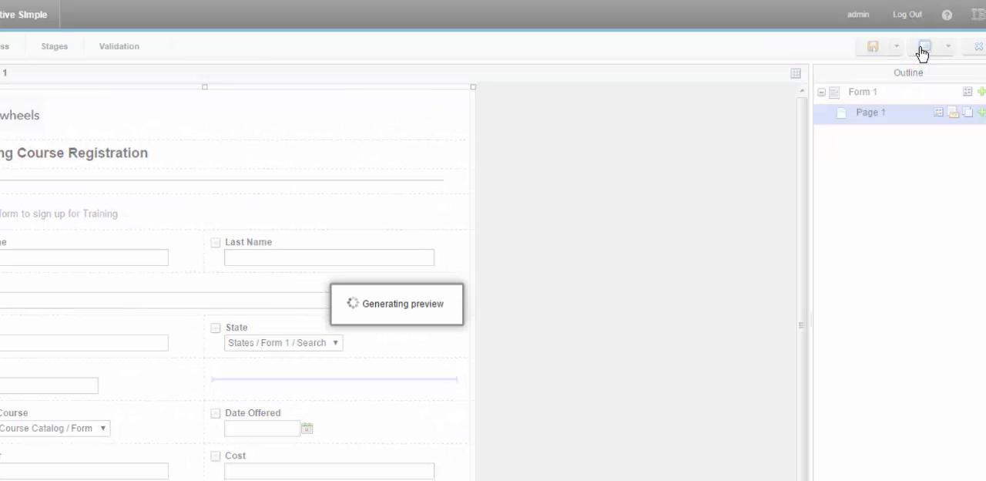
pyautogui.click(925, 47)
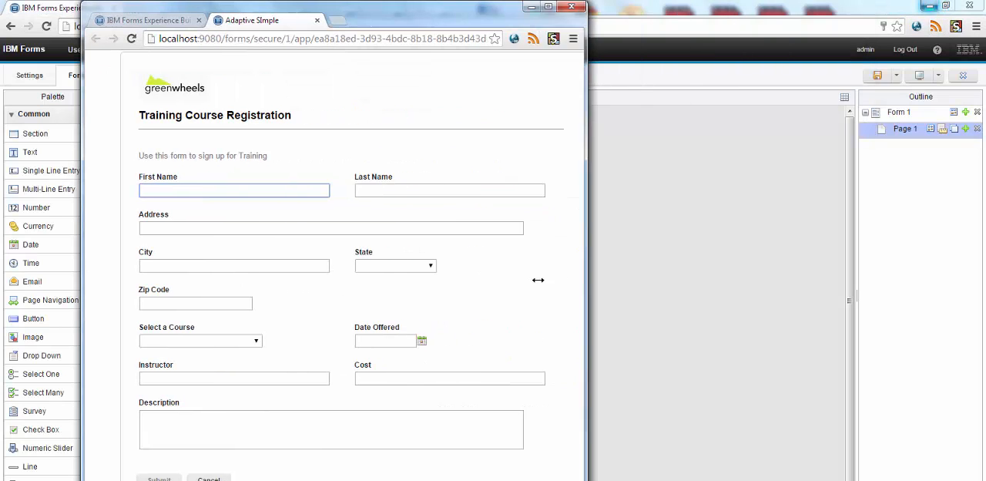
pyautogui.moveTo(586, 281); pyautogui.dragTo(291, 287)
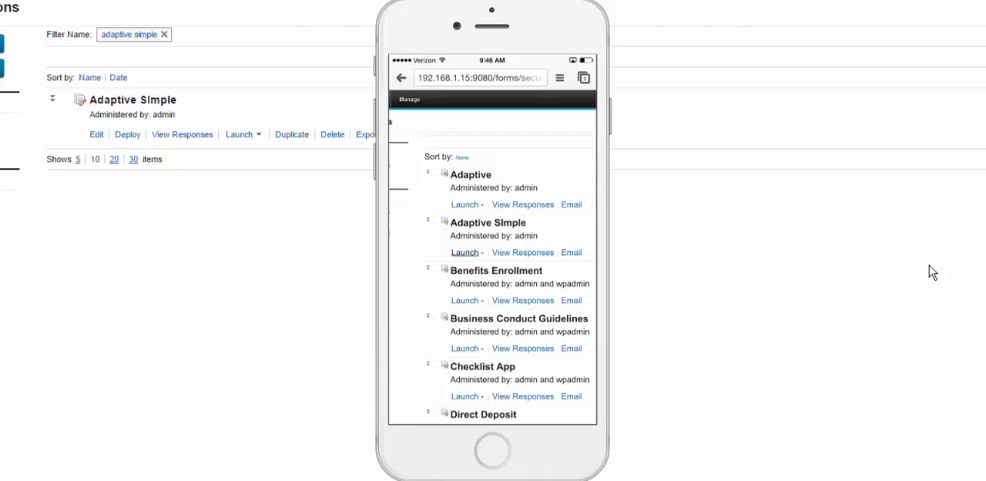
pyautogui.click(465, 253)
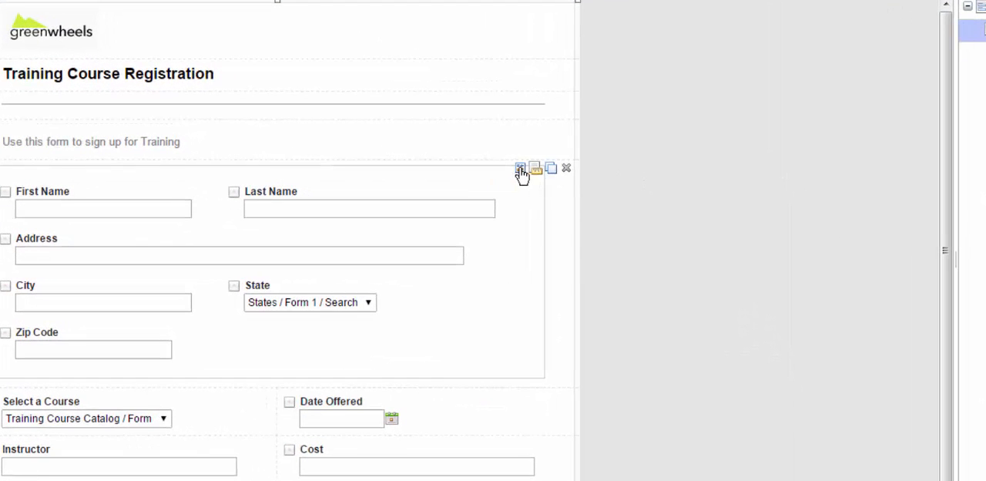
# - Review the new section's Basic and Advanced settings, confirm them, and start a preview
pyautogui.click(521, 168)
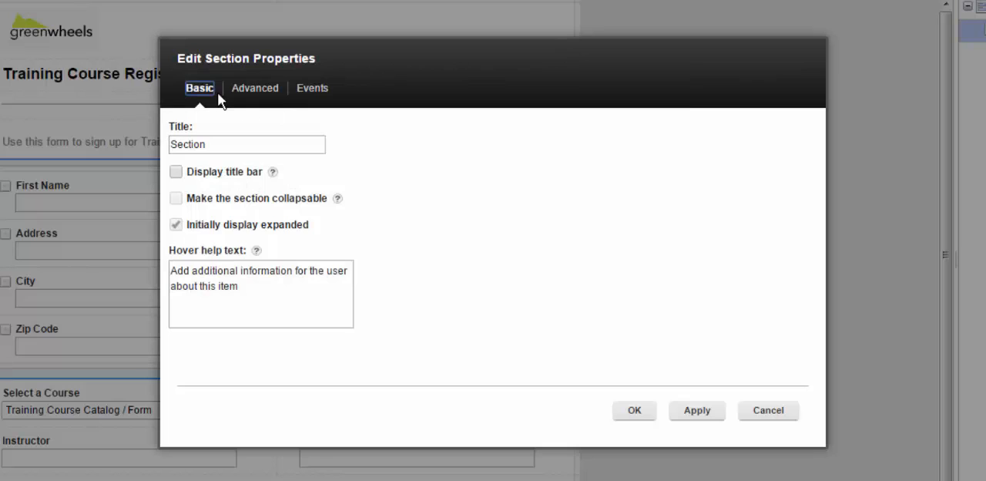
pyautogui.click(255, 86)
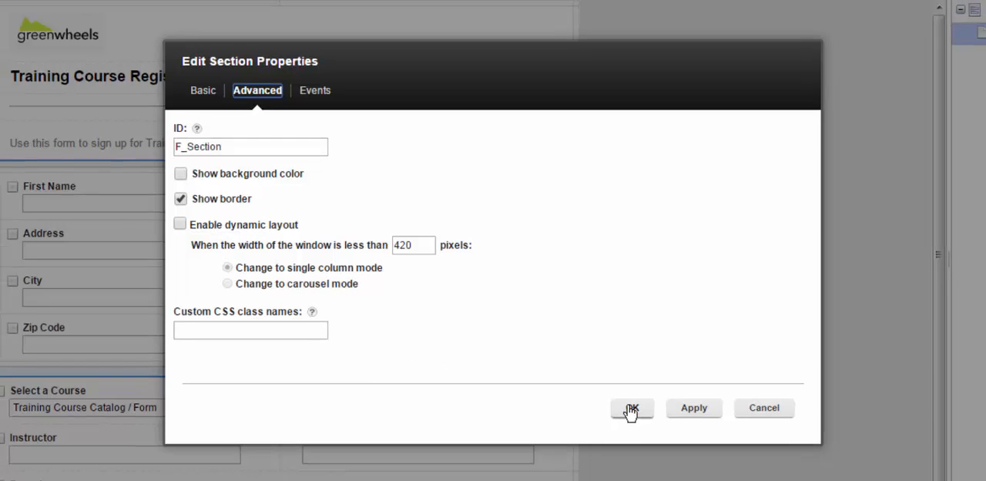
pyautogui.click(632, 407)
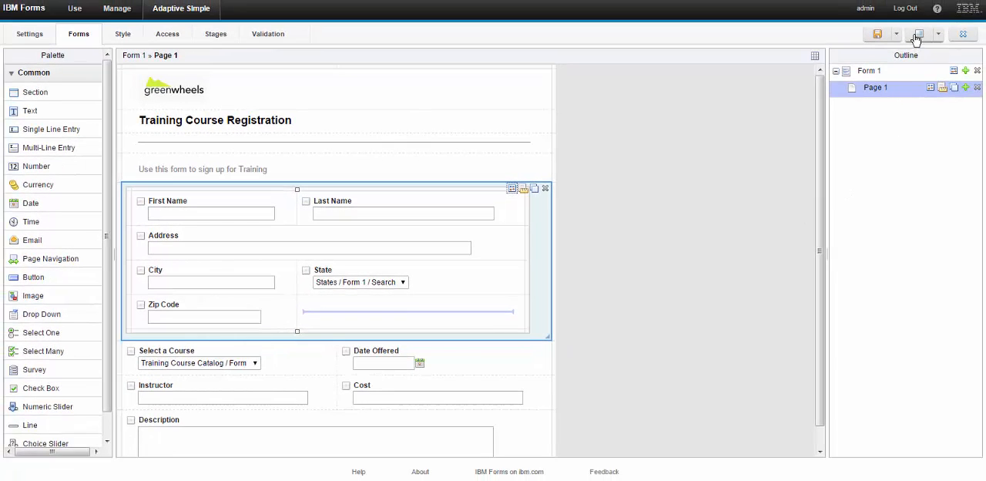
pyautogui.click(919, 34)
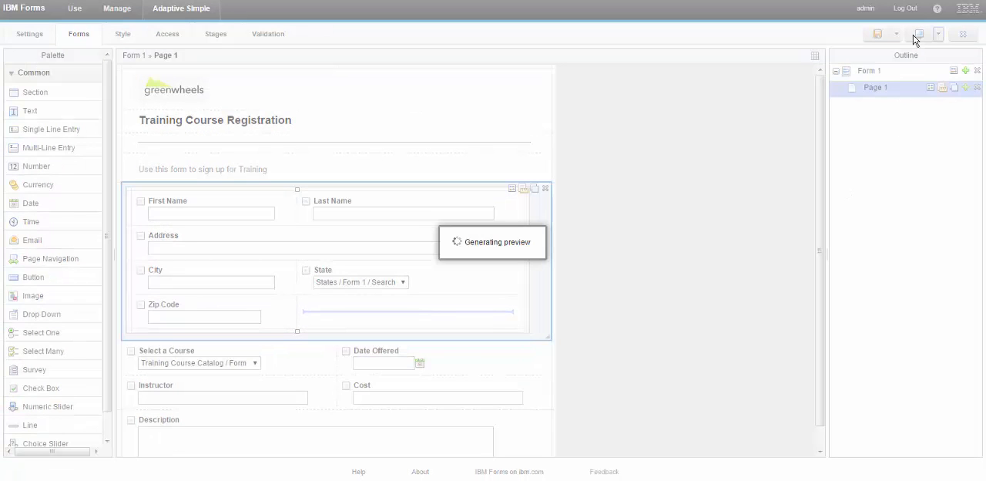
pyautogui.click(919, 34)
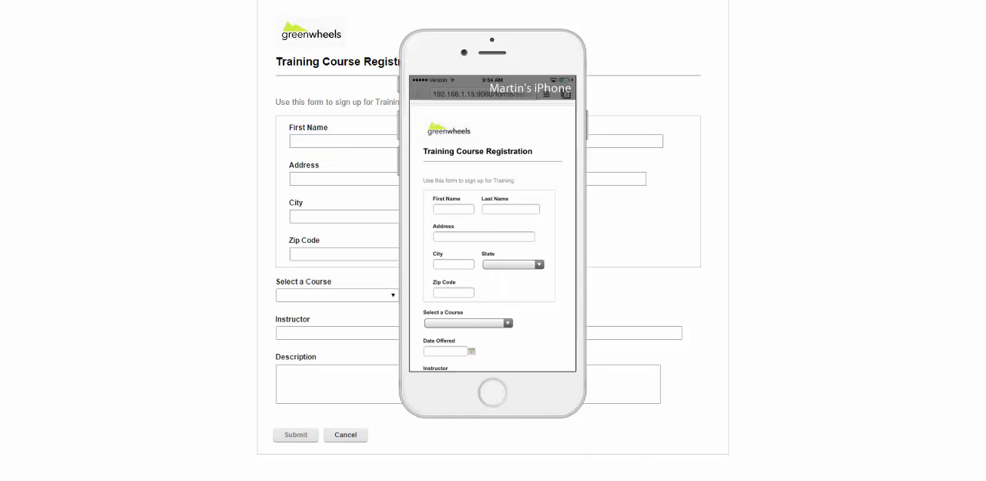
pyautogui.scroll(-3)
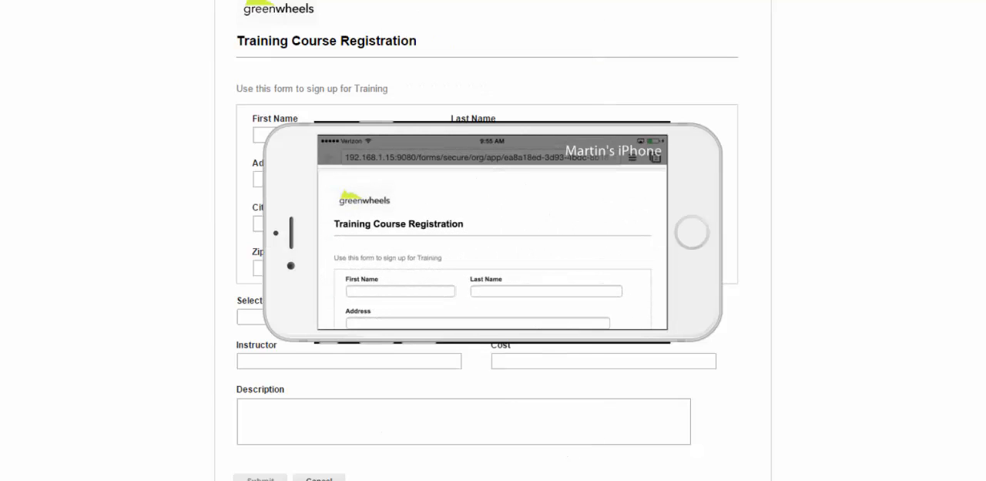
pyautogui.scroll(3)
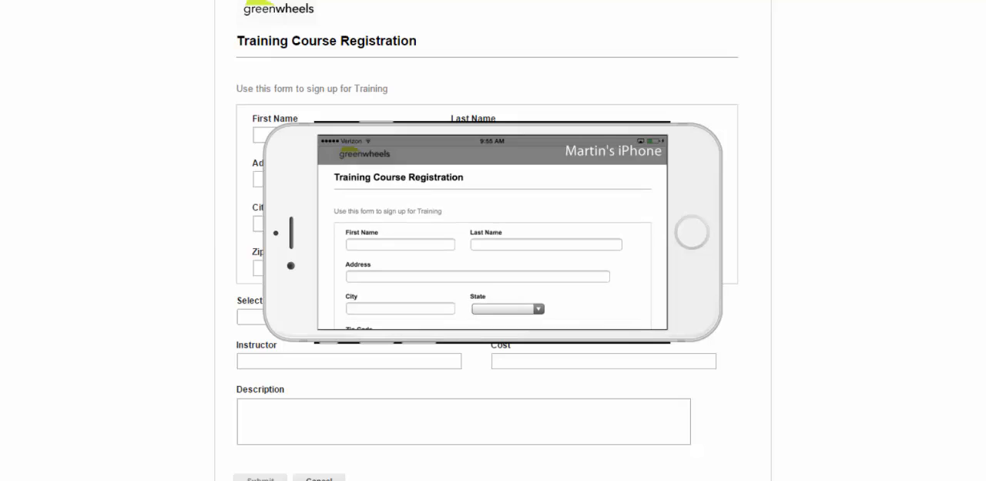
pyautogui.scroll(-3)
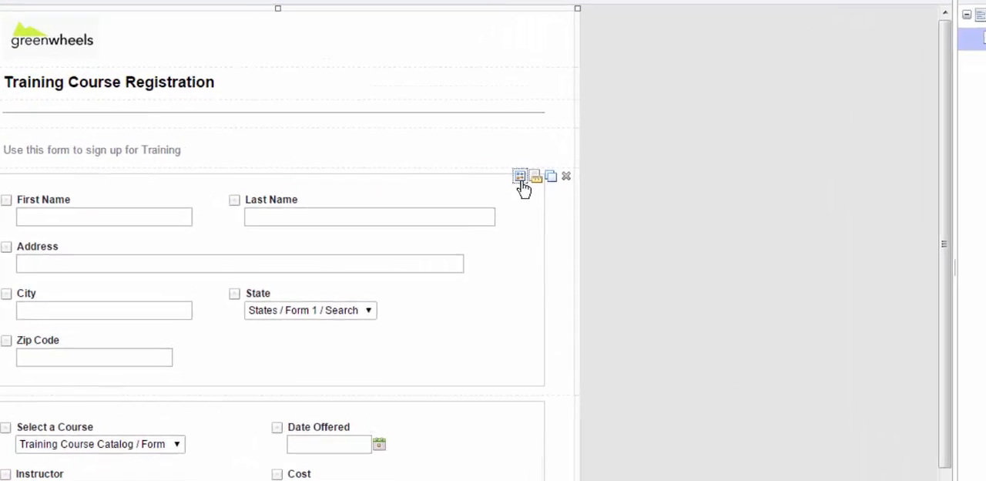
pyautogui.click(521, 176)
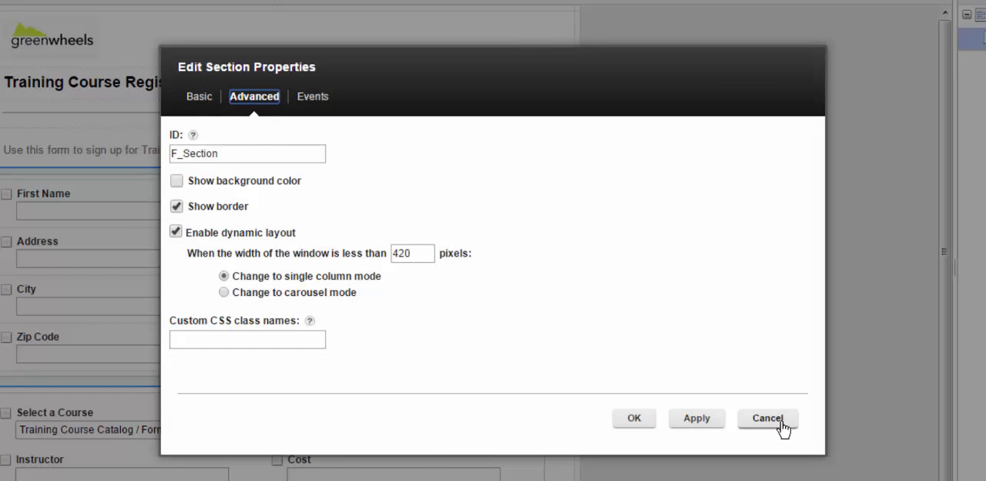
pyautogui.click(768, 417)
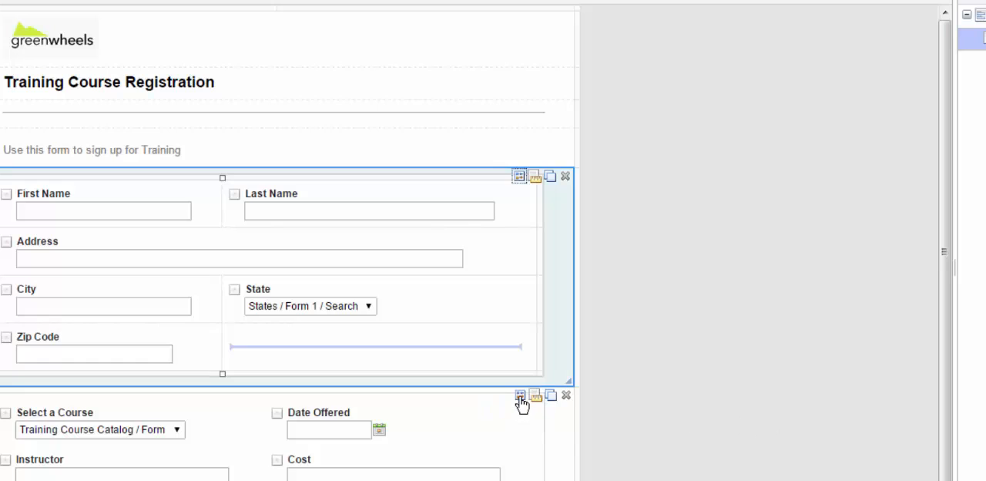
pyautogui.click(520, 395)
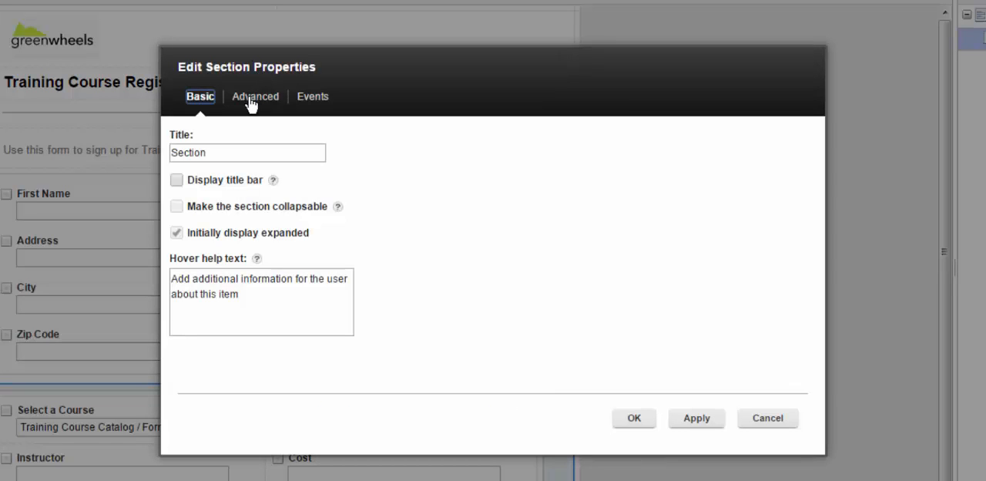
pyautogui.click(255, 95)
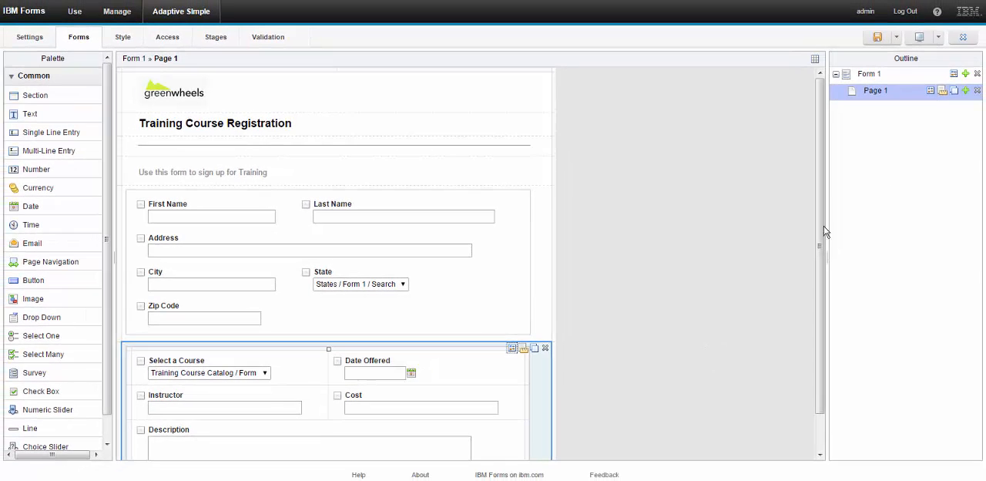
# - Generate and open a fresh preview of the two-section registration form
pyautogui.click(919, 37)
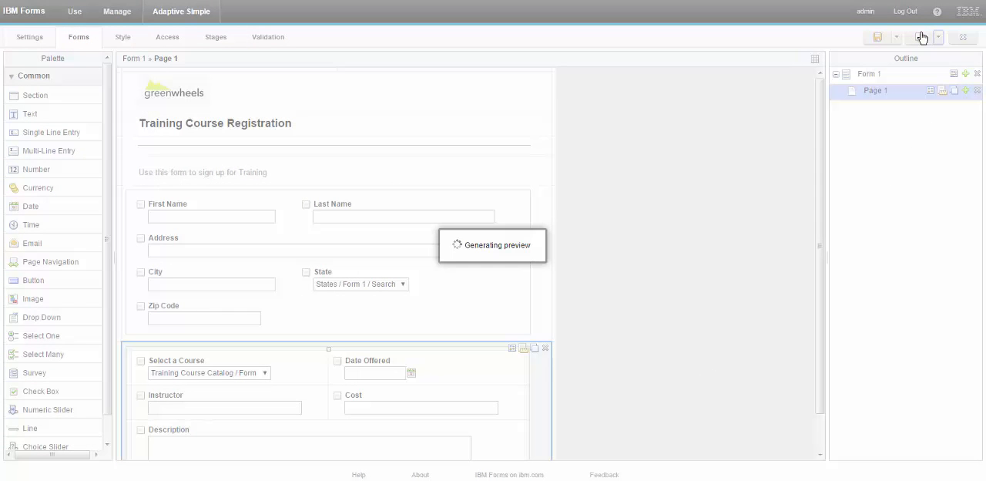
pyautogui.click(921, 37)
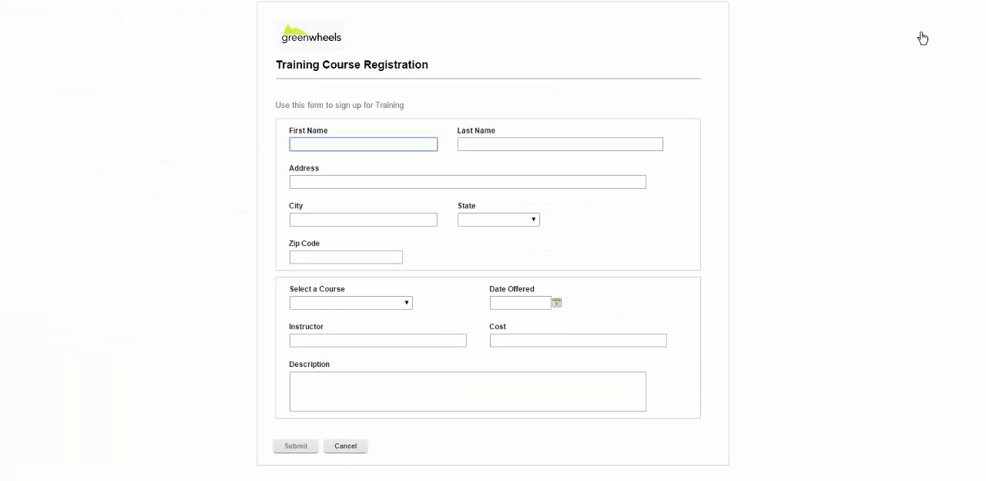
pyautogui.moveTo(910, 78)
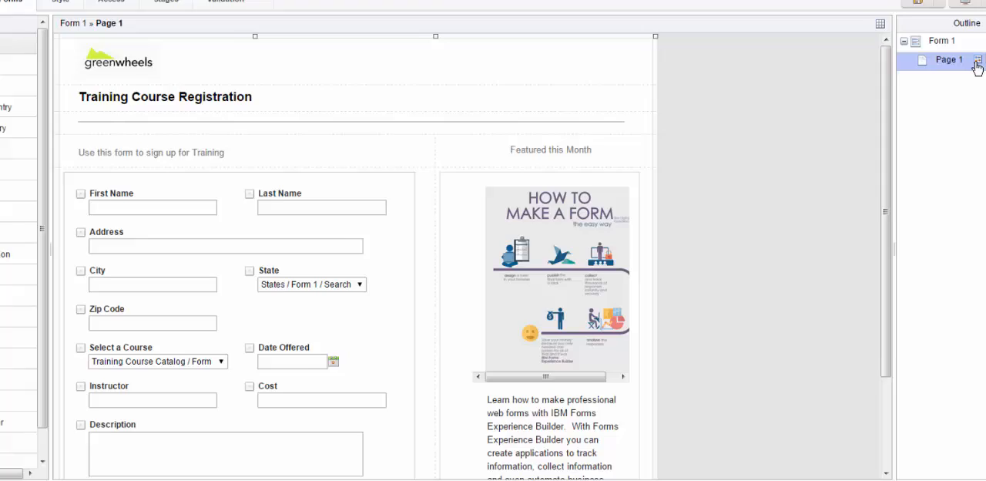
pyautogui.click(977, 60)
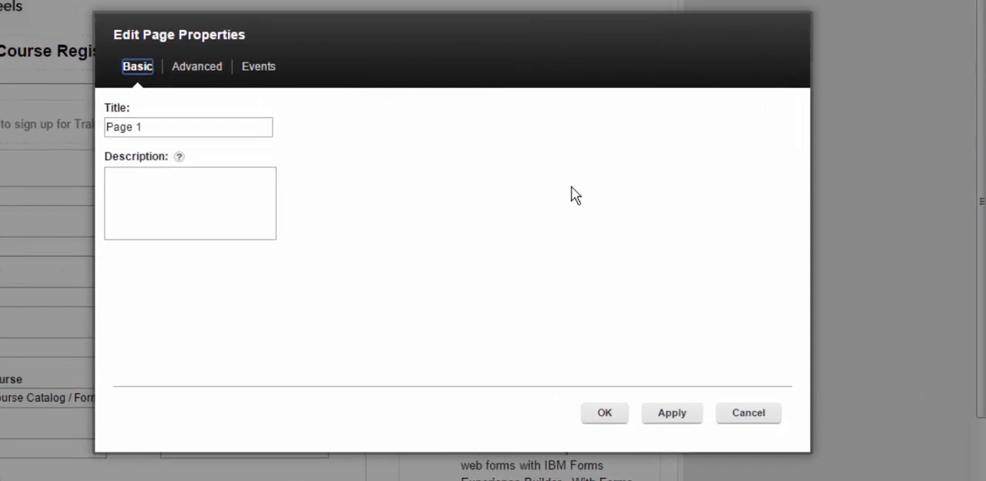
pyautogui.click(196, 67)
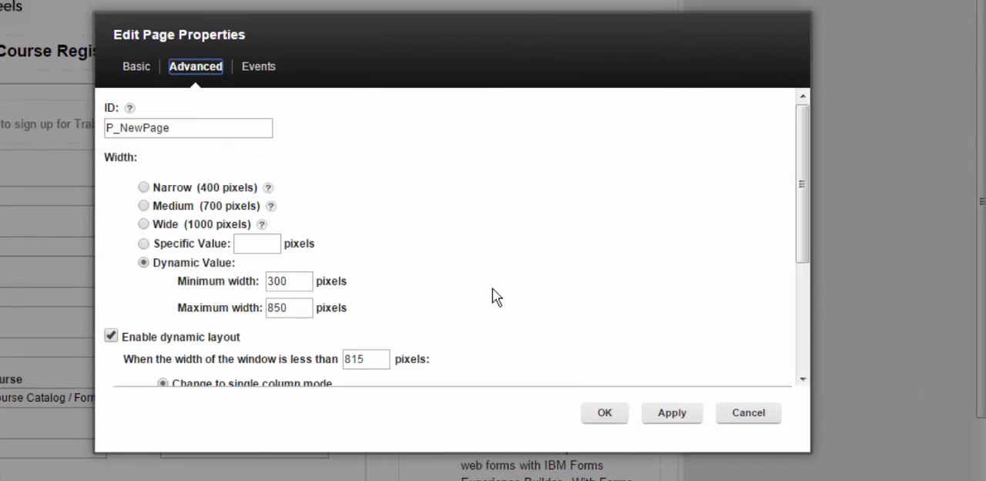
pyautogui.scroll(-3)
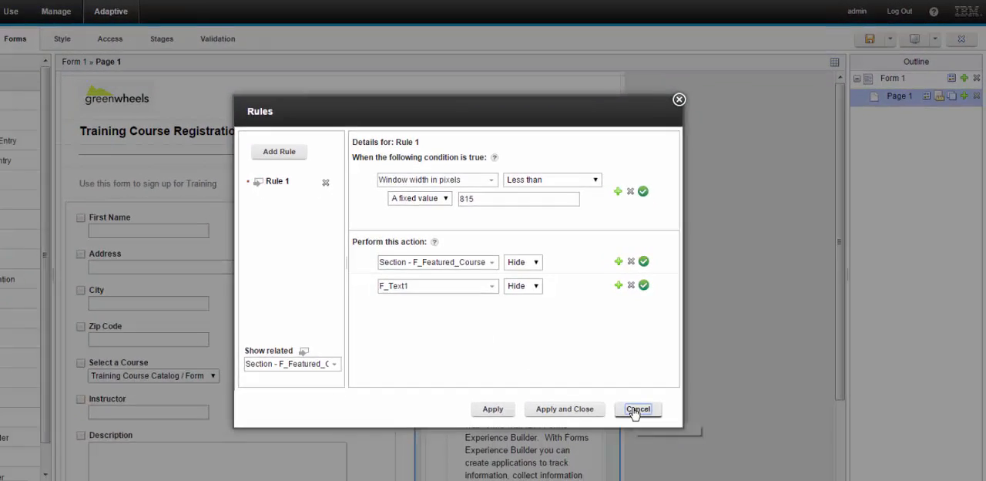
pyautogui.click(638, 408)
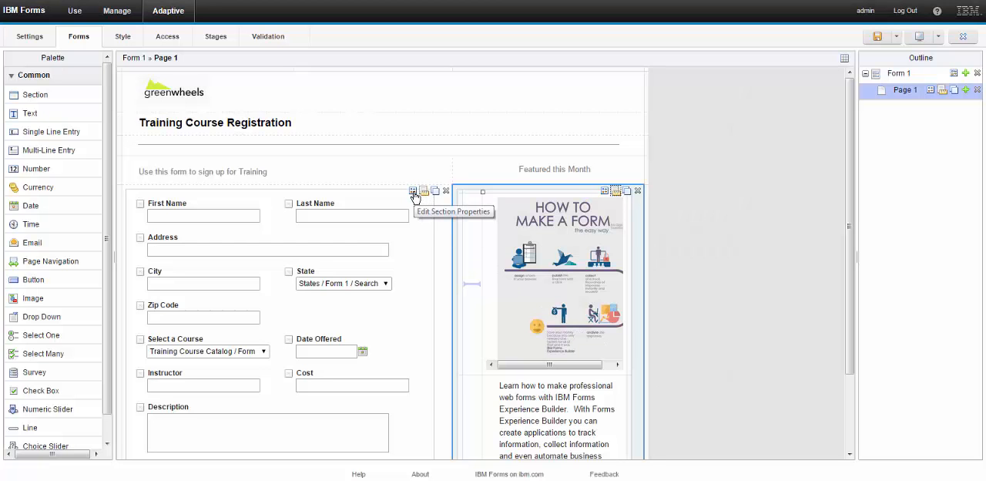
# - Confirm the sign-up section keeps its single-column switch below 570 pixels
pyautogui.click(413, 191)
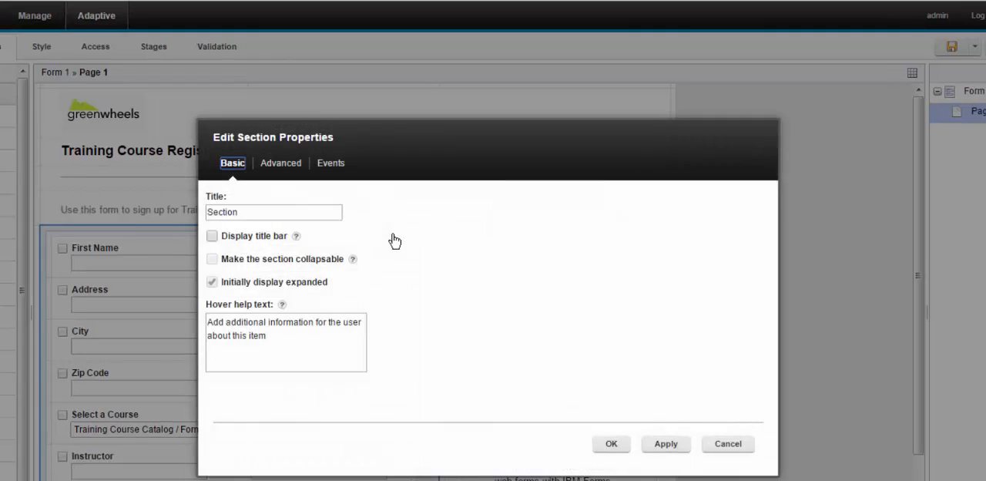
pyautogui.click(281, 163)
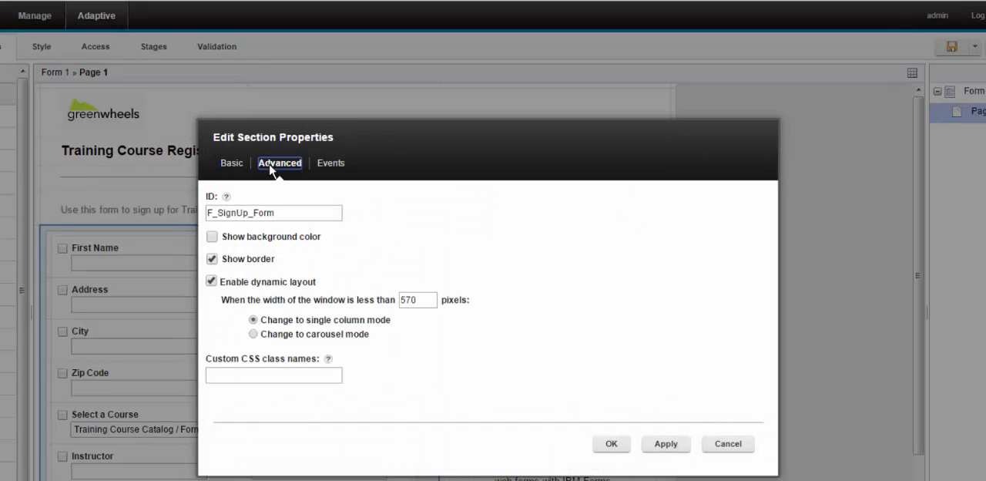
pyautogui.moveTo(365, 319)
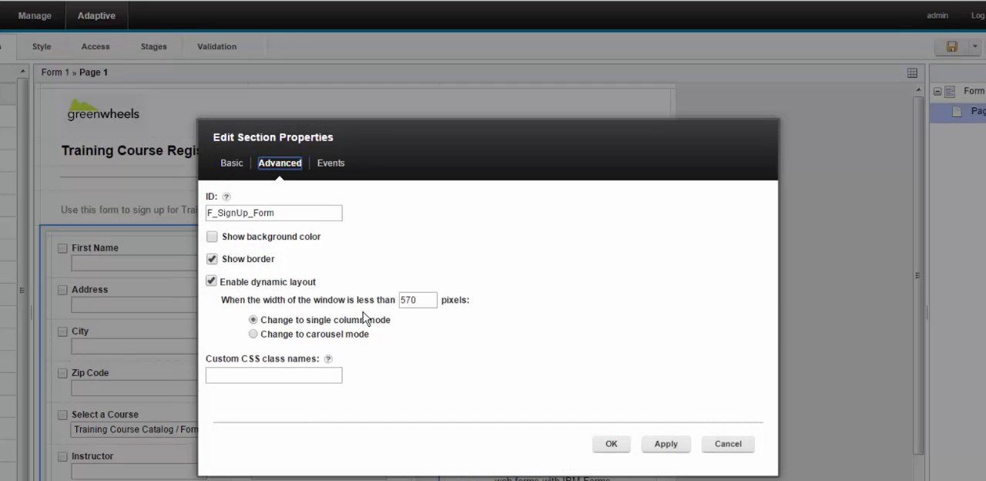
pyautogui.moveTo(370, 330)
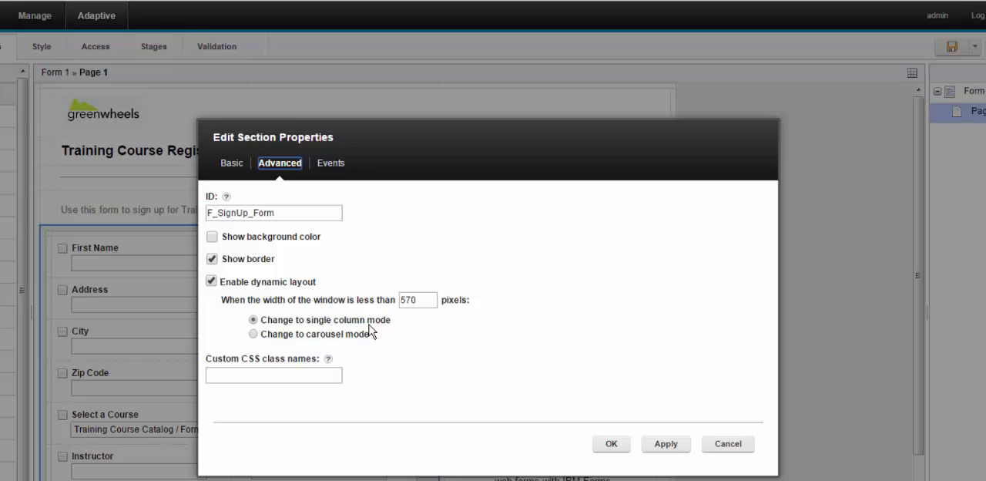
pyautogui.moveTo(452, 351)
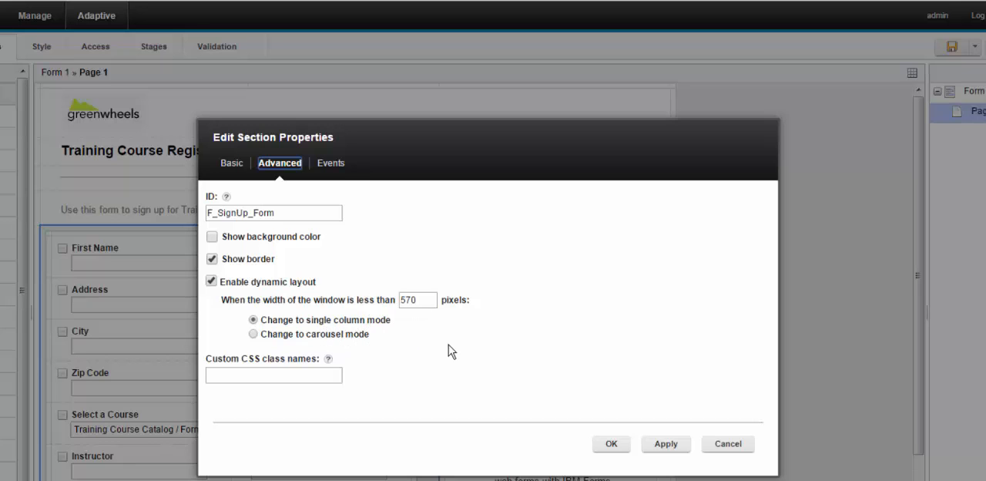
pyautogui.moveTo(610, 444)
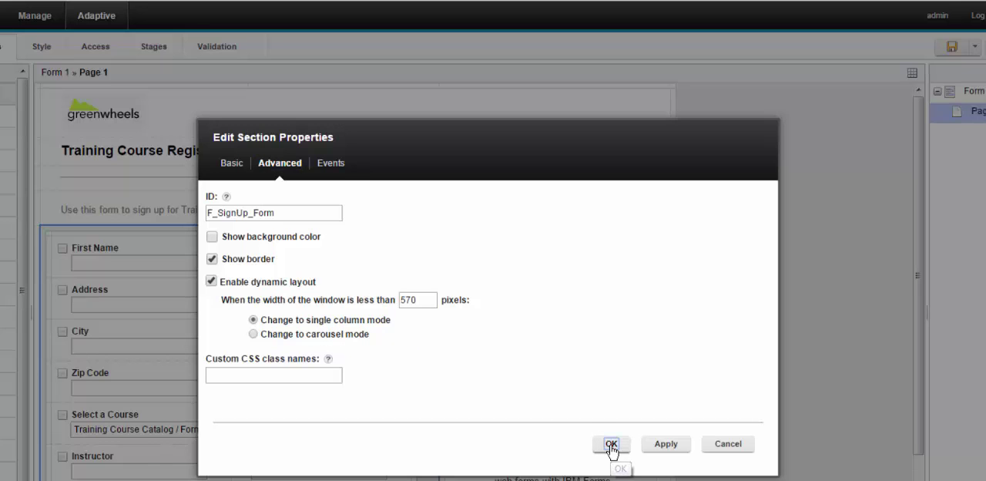
pyautogui.click(611, 444)
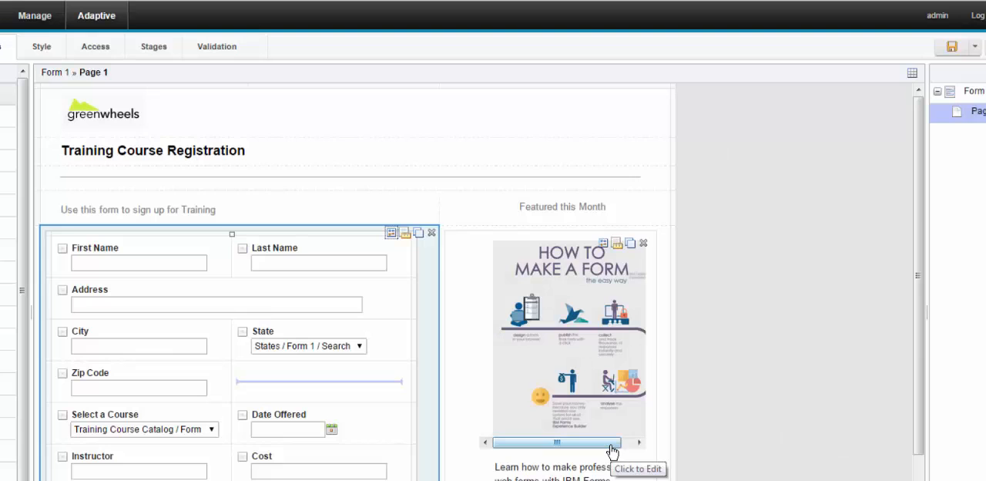
pyautogui.moveTo(865, 157)
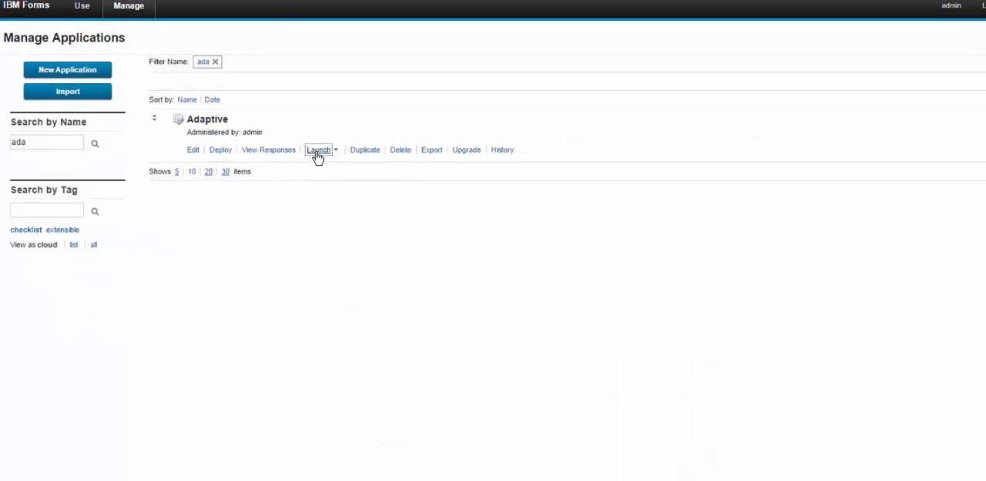
# - Launch the Adaptive form and narrow then widen the browser to test field stacking
pyautogui.click(317, 149)
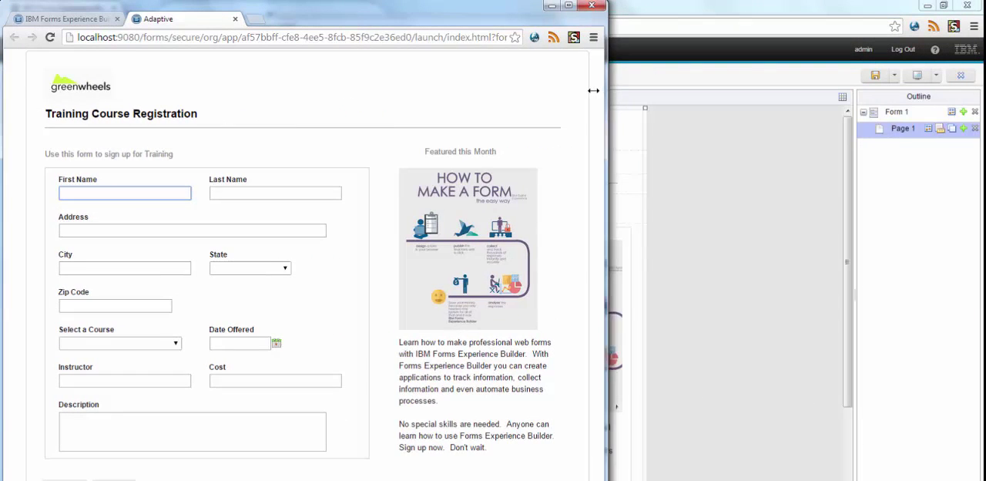
pyautogui.moveTo(593, 89); pyautogui.dragTo(391, 69)
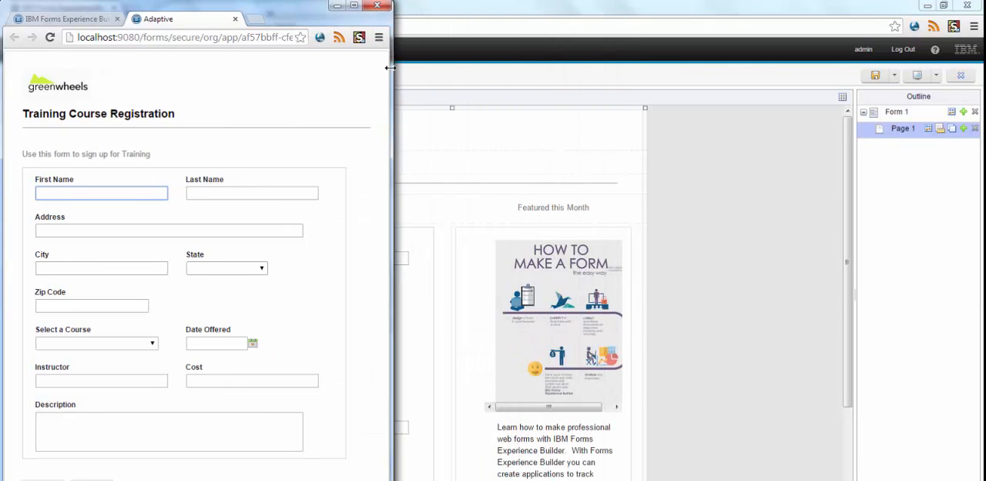
pyautogui.moveTo(391, 68); pyautogui.dragTo(305, 68)
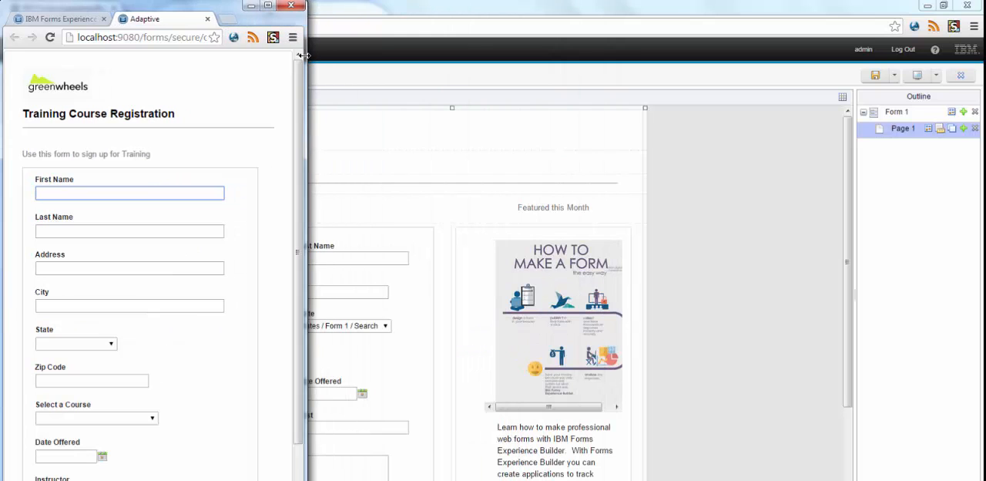
pyautogui.moveTo(302, 54); pyautogui.dragTo(460, 75)
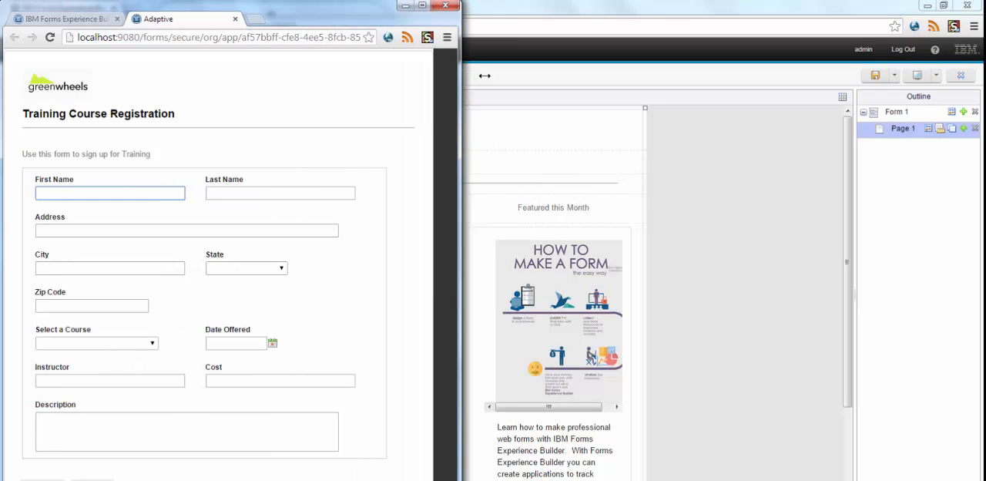